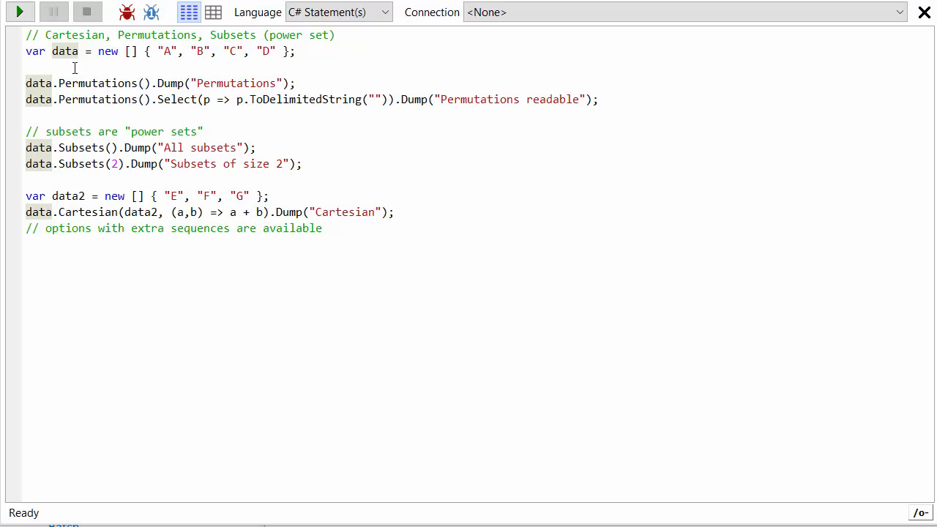
pyautogui.moveTo(317, 51)
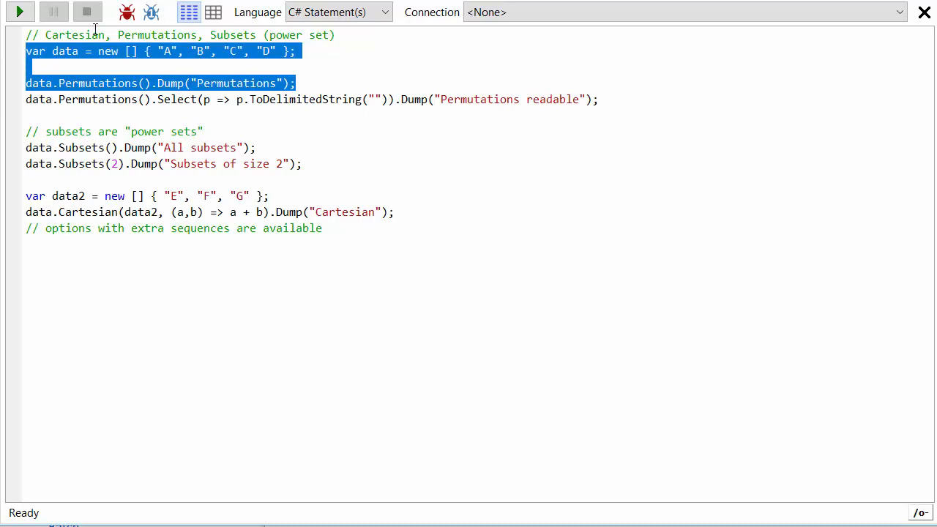
# - Run the marked lines and scroll through the 24 nested-list permutations of A, B, C, D
pyautogui.click(20, 11)
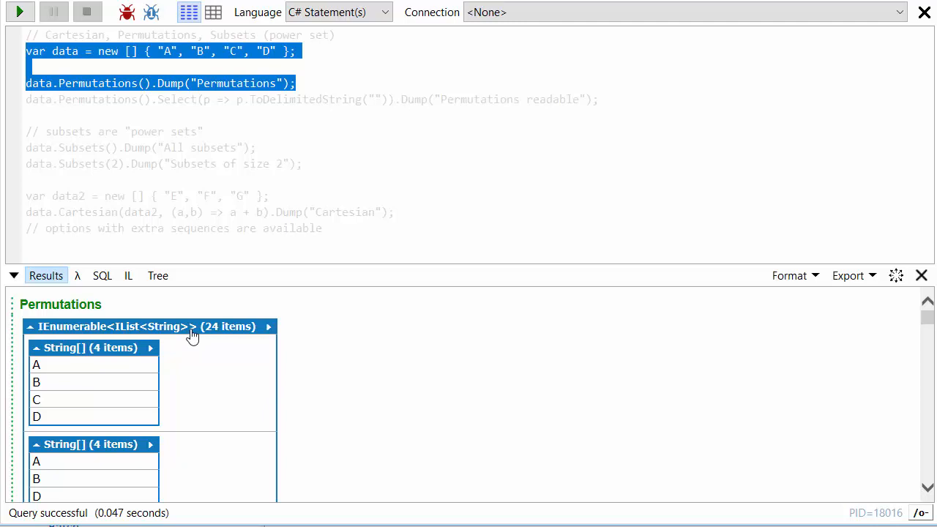
pyautogui.moveTo(99, 377)
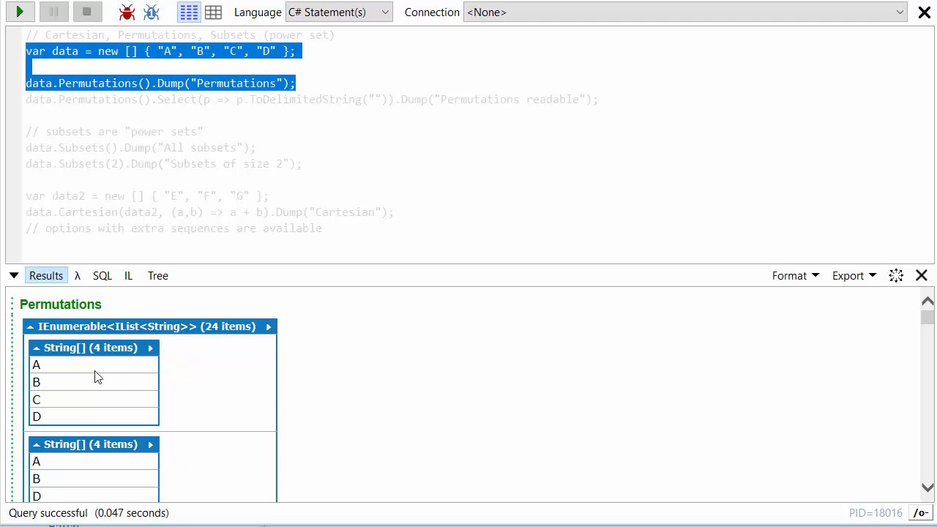
pyautogui.moveTo(233, 368)
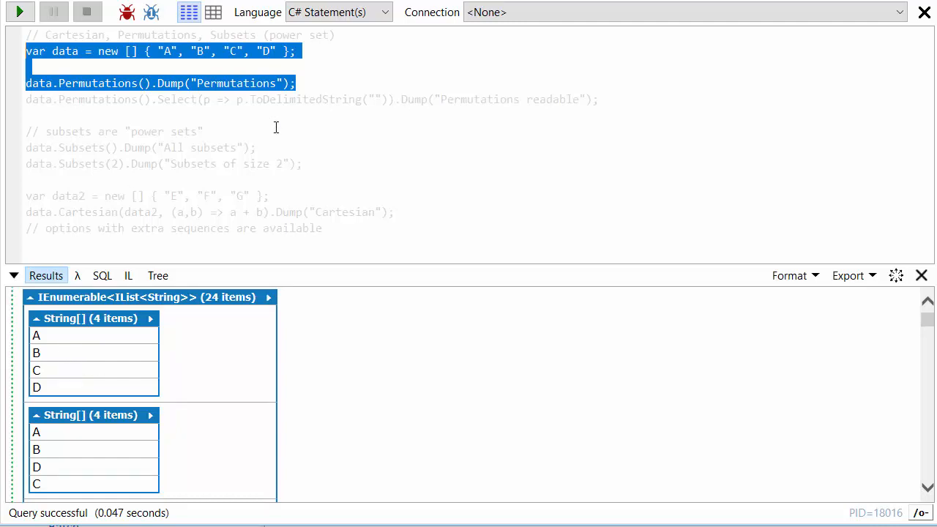
pyautogui.moveTo(106, 347)
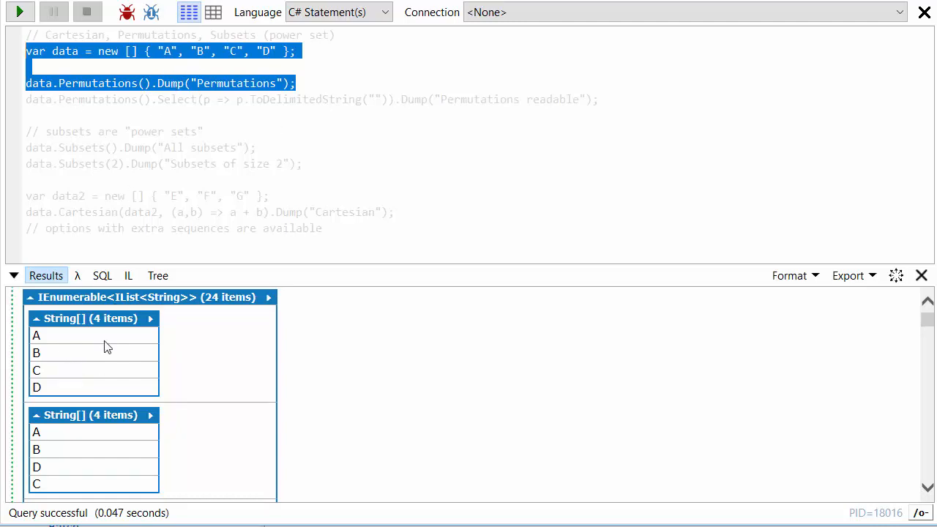
pyautogui.scroll(-3)
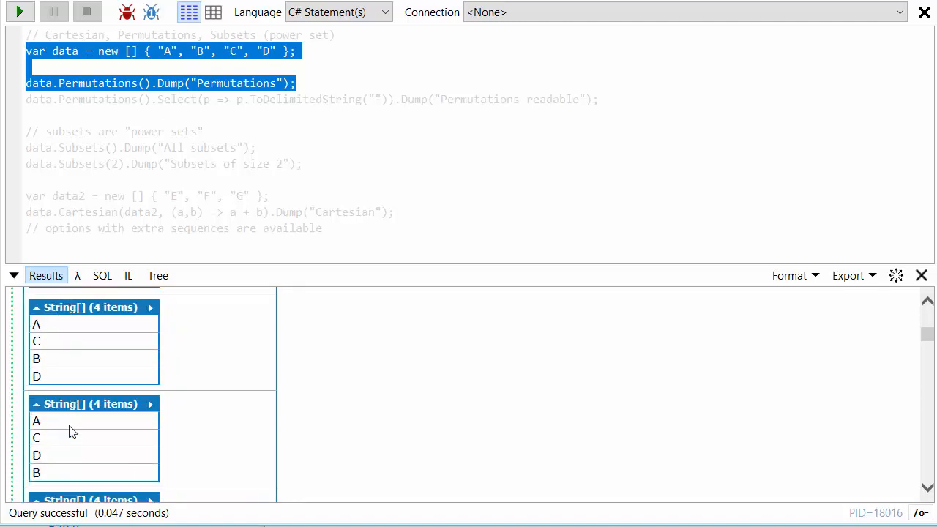
pyautogui.scroll(-3)
pyautogui.write('//')
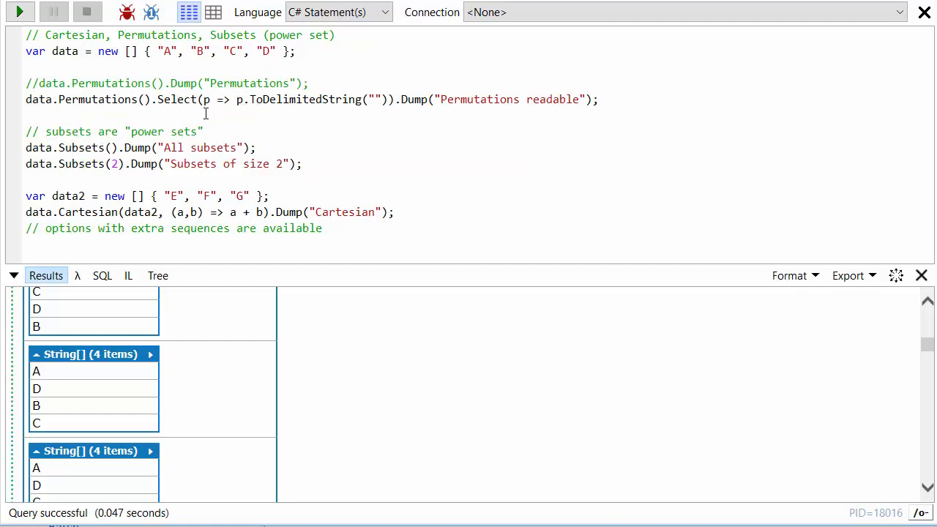
pyautogui.moveTo(55, 419)
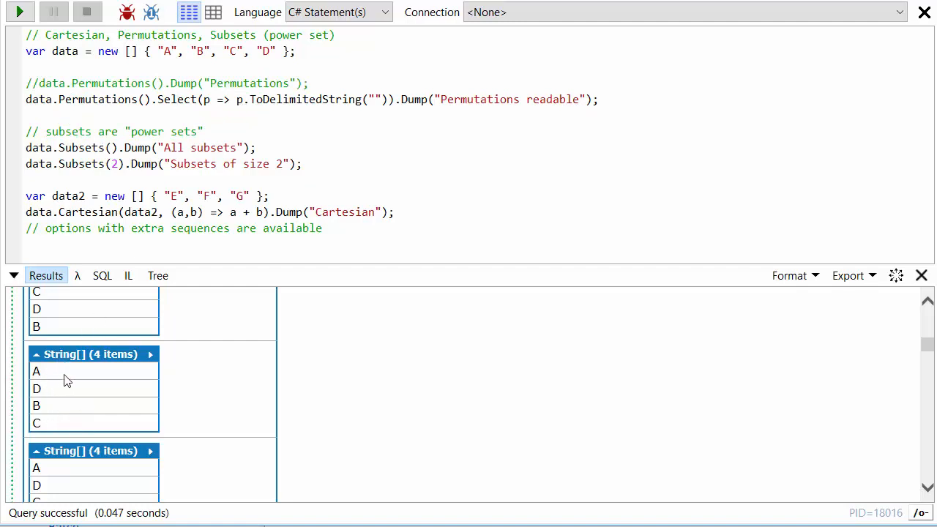
pyautogui.moveTo(206, 99)
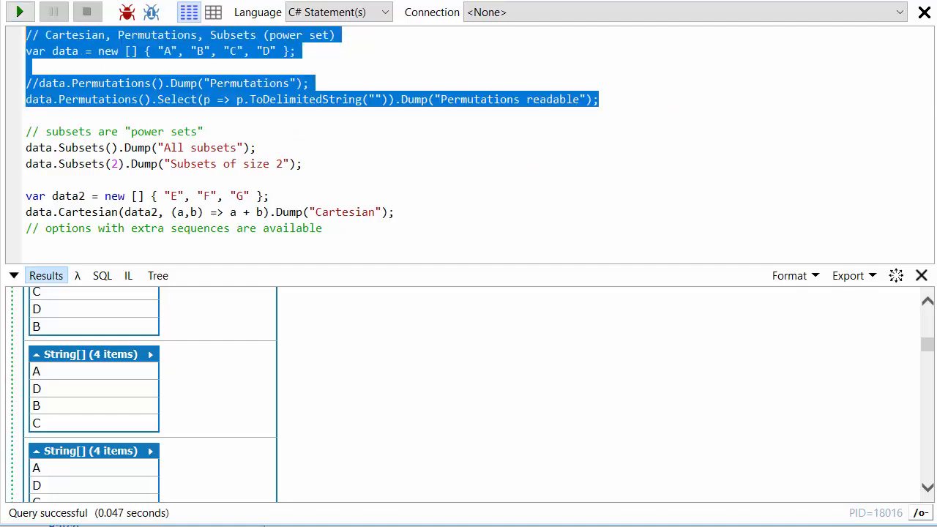
# - Run the marked lines, review the 24 readable permutations ABCD to DCBA, then deselect the code
pyautogui.click(20, 12)
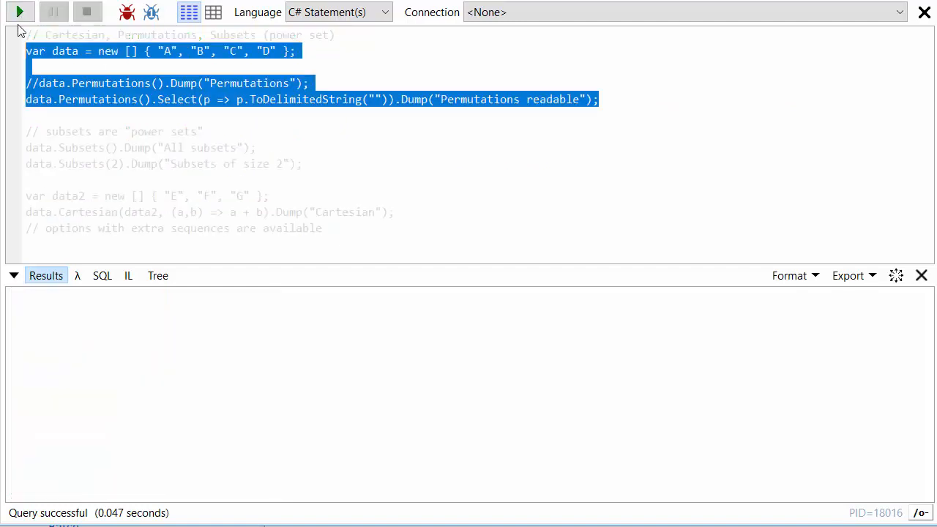
pyautogui.click(20, 12)
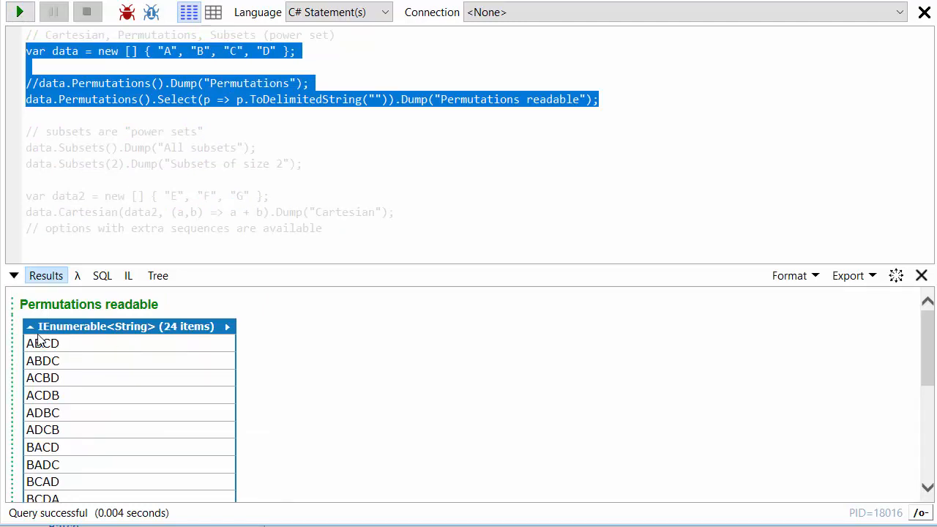
pyautogui.moveTo(135, 414)
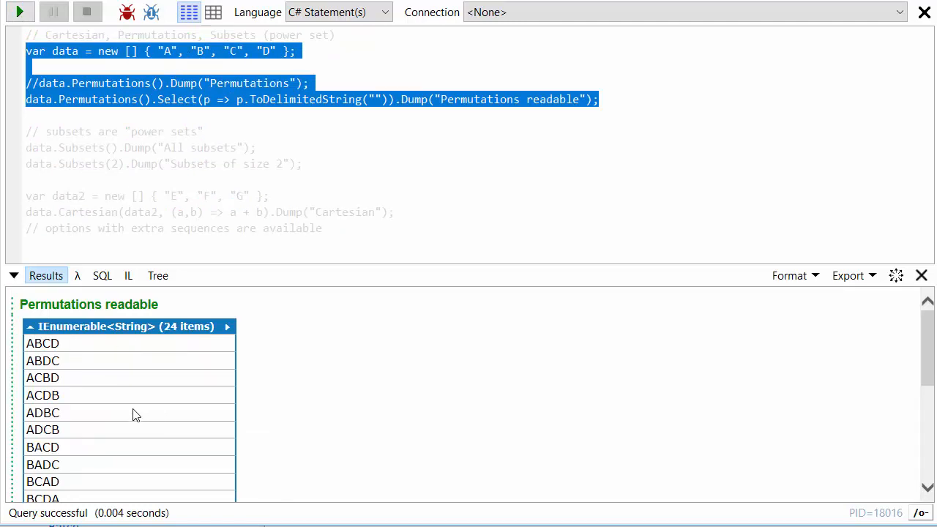
pyautogui.scroll(-3)
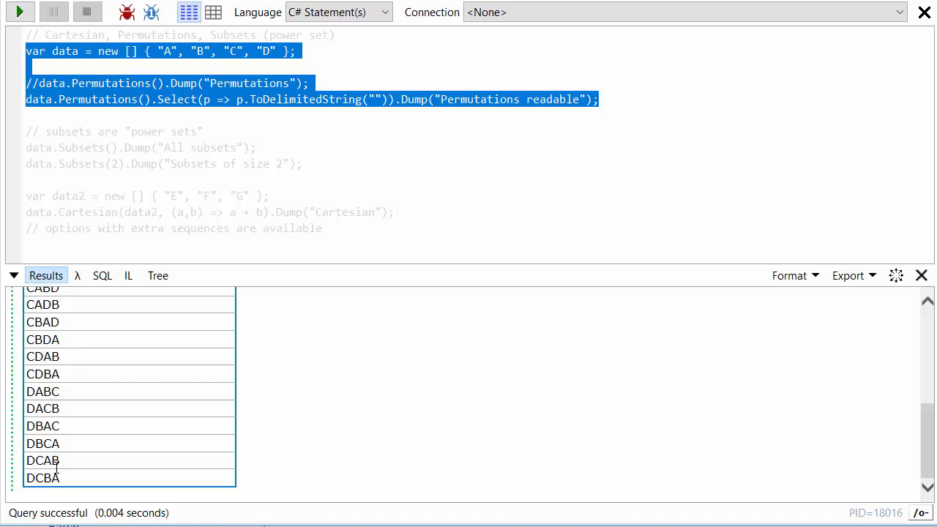
pyautogui.scroll(3)
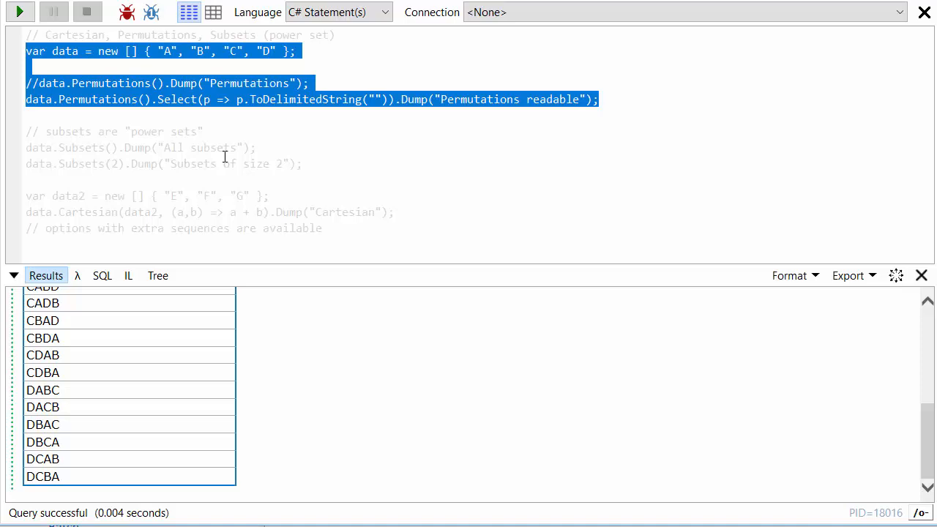
pyautogui.moveTo(195, 123)
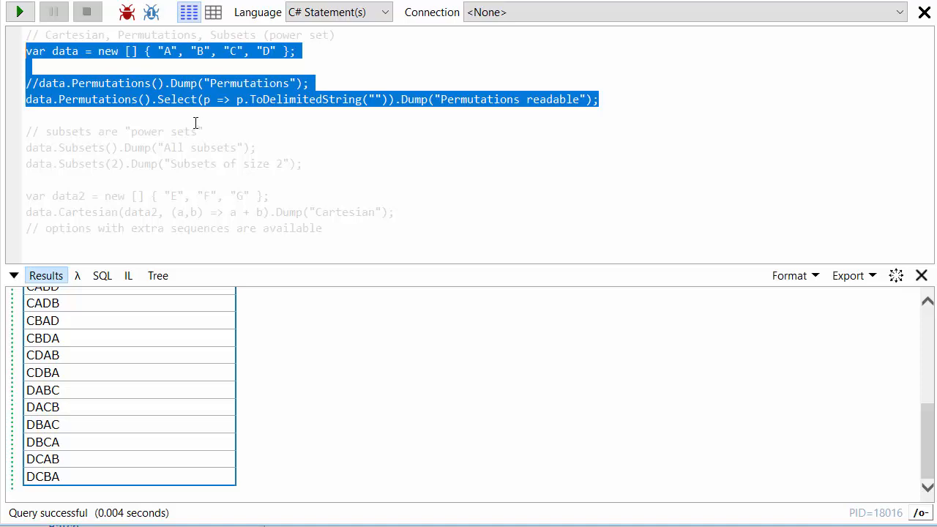
pyautogui.click(30, 115)
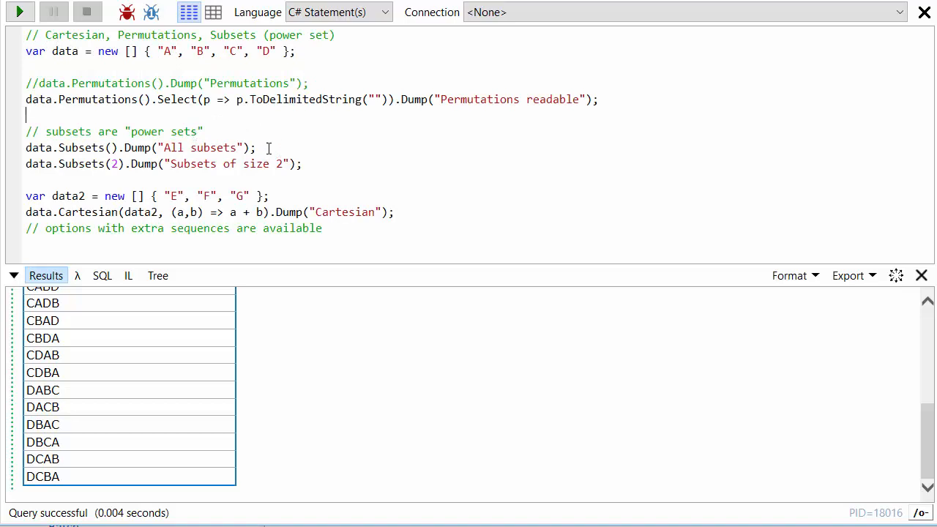
pyautogui.moveTo(215, 91)
pyautogui.write('//')
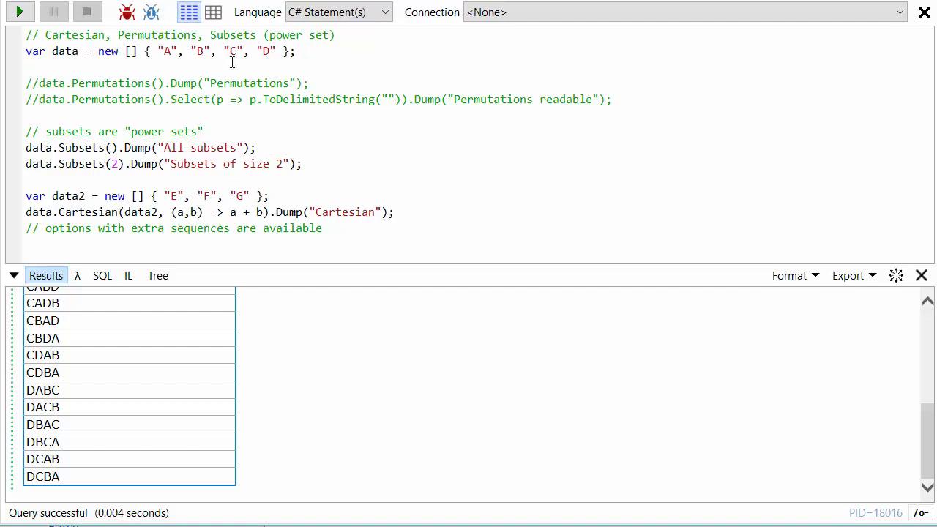
pyautogui.moveTo(286, 149)
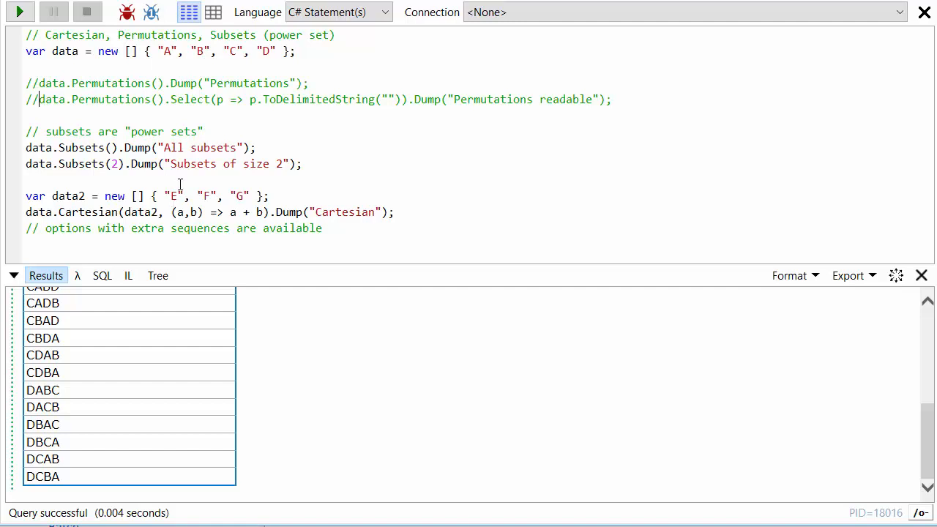
pyautogui.moveTo(25, 51); pyautogui.dragTo(256, 147)
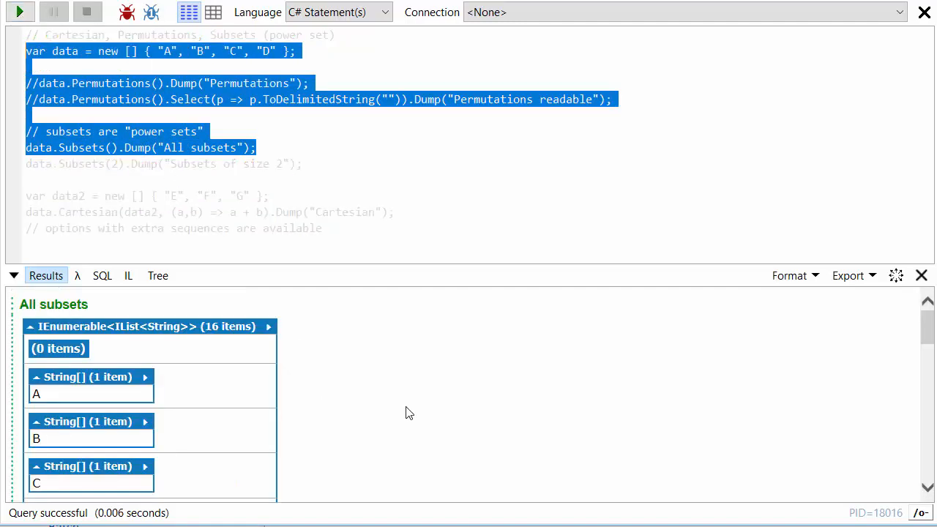
pyautogui.scroll(-3)
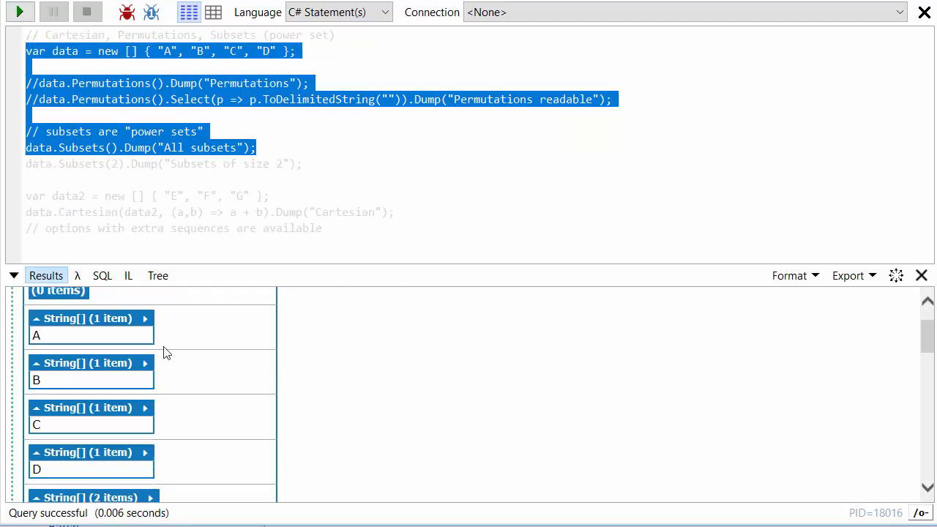
pyautogui.scroll(-3)
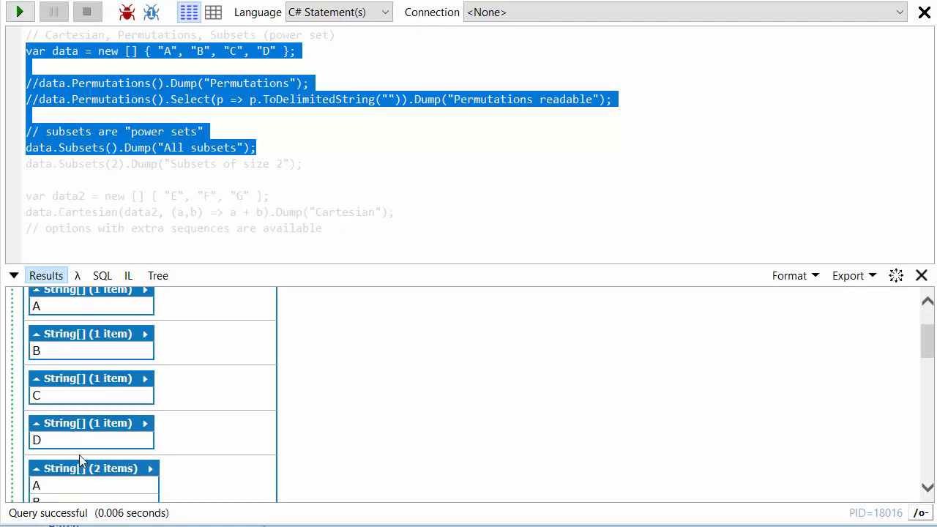
pyautogui.scroll(-3)
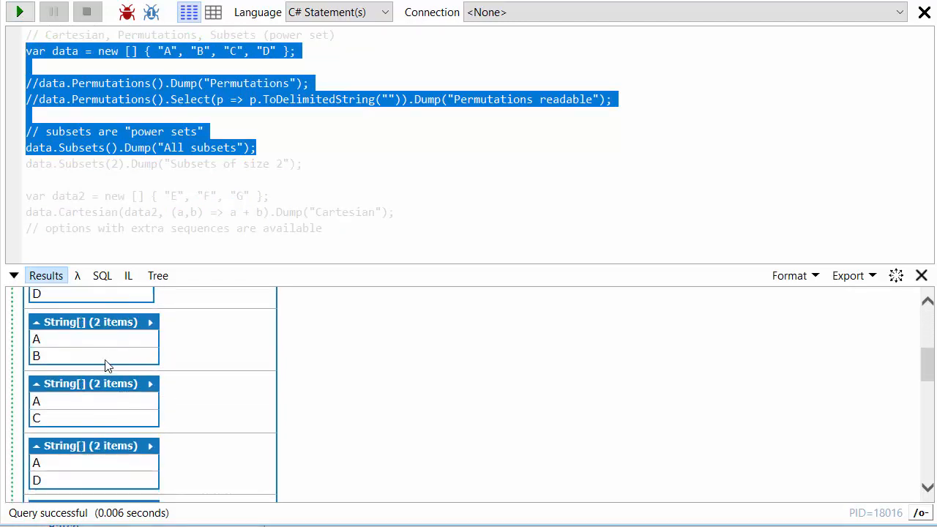
pyautogui.scroll(-3)
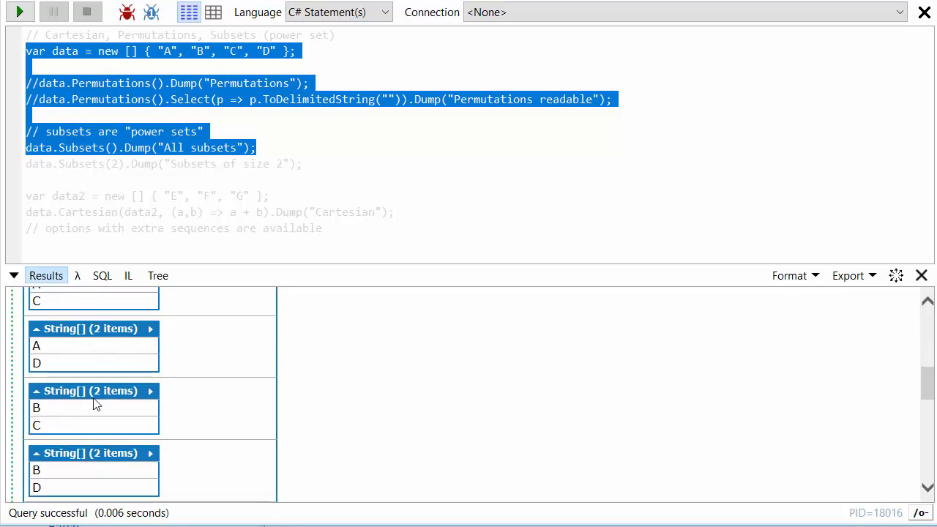
pyautogui.scroll(-3)
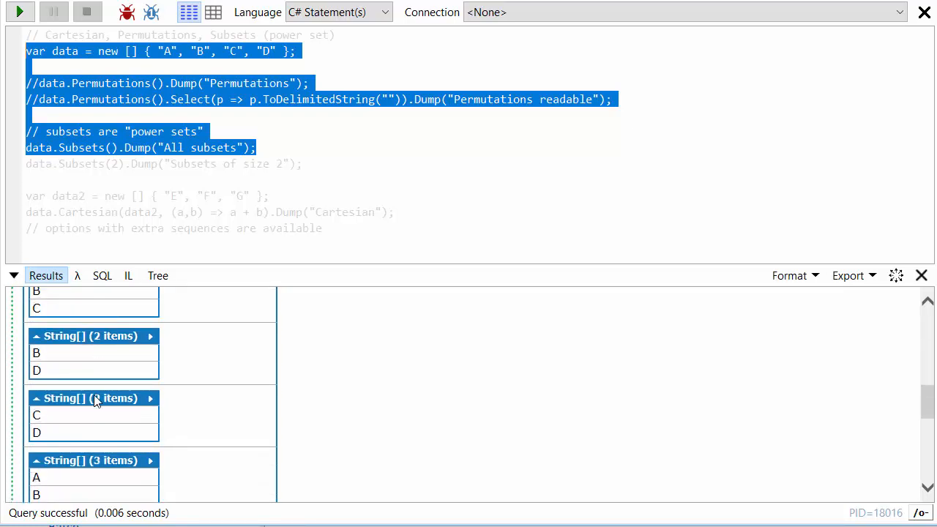
pyautogui.scroll(-3)
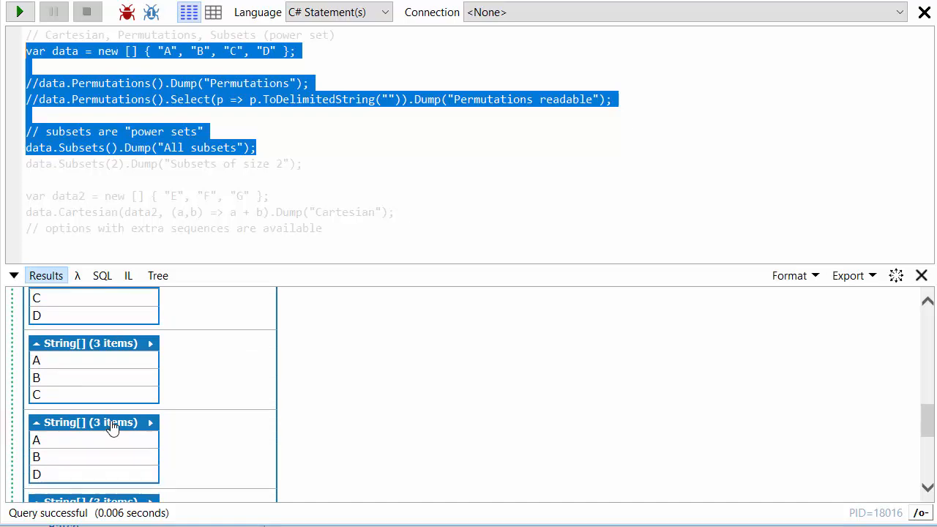
pyautogui.scroll(-3)
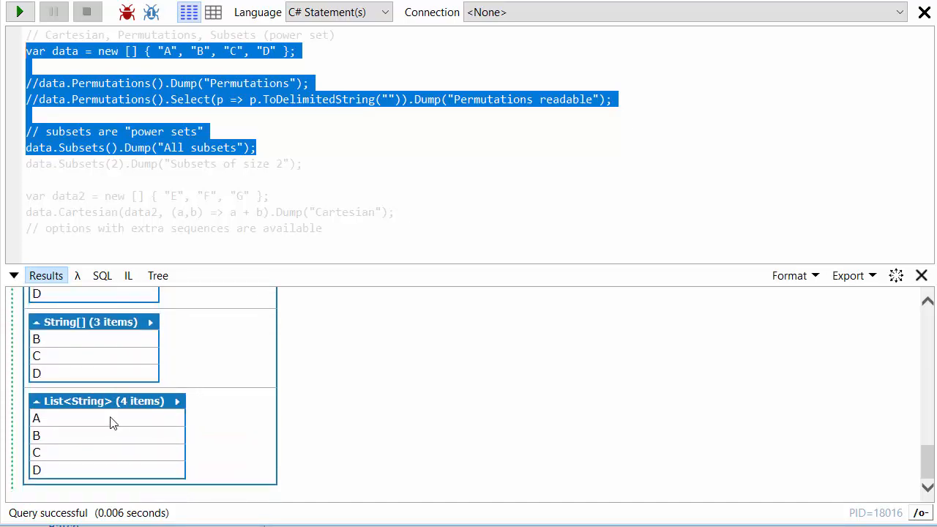
pyautogui.moveTo(75, 422)
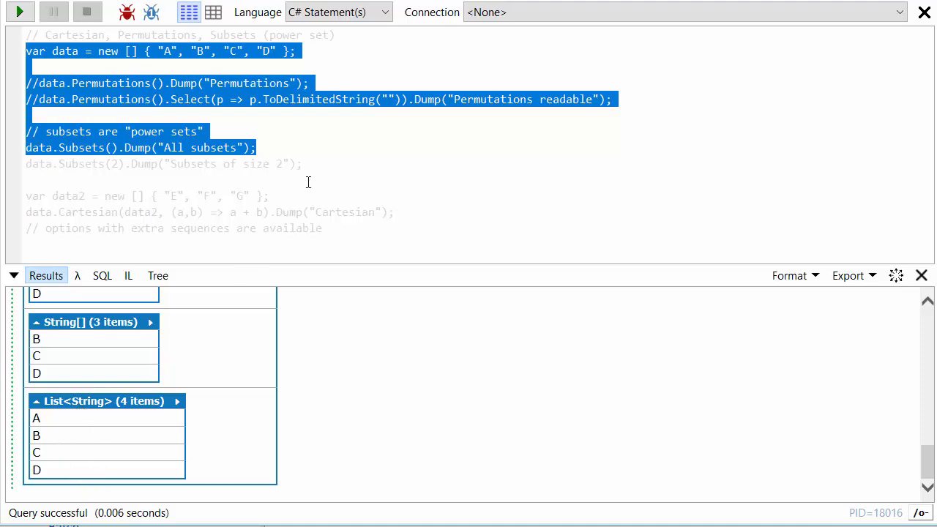
# - Comment out the All subsets dump and run, listing 6 two-item subsets
pyautogui.click(304, 163)
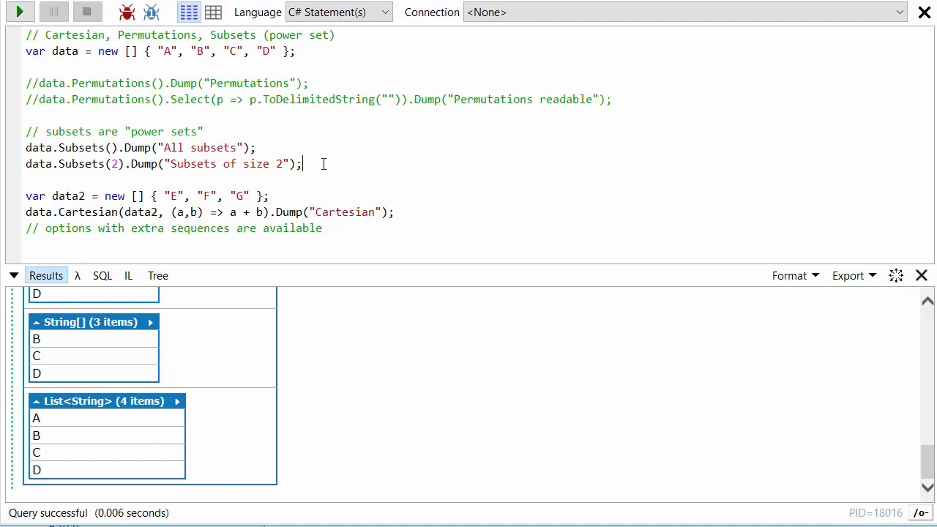
pyautogui.moveTo(33, 148)
pyautogui.write('//')
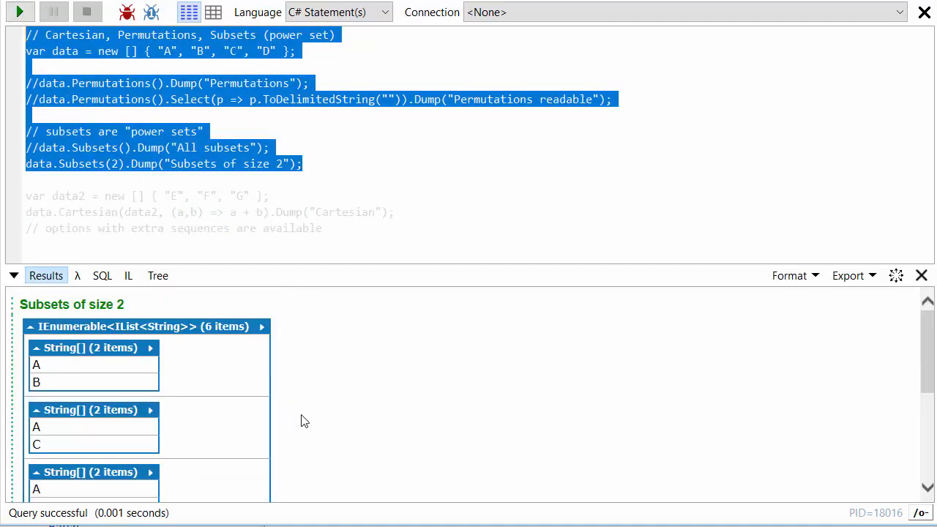
pyautogui.moveTo(218, 338)
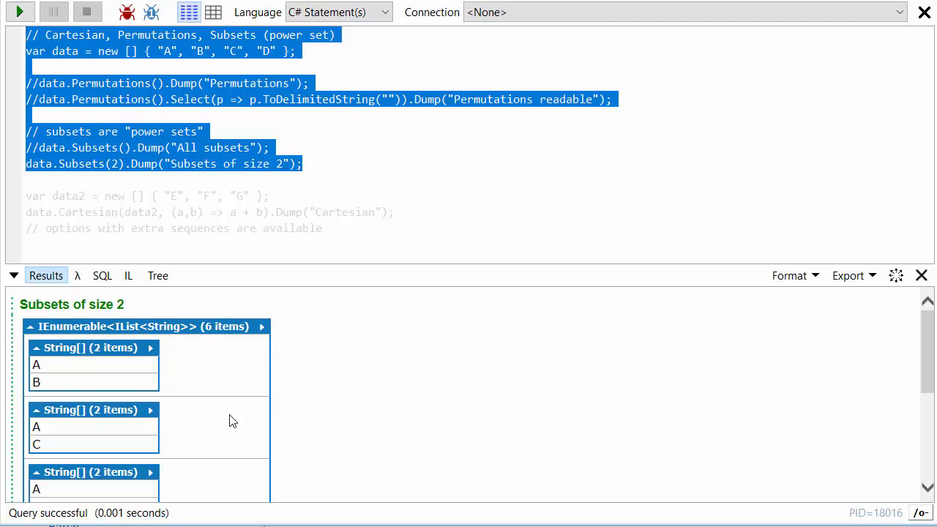
pyautogui.moveTo(191, 343)
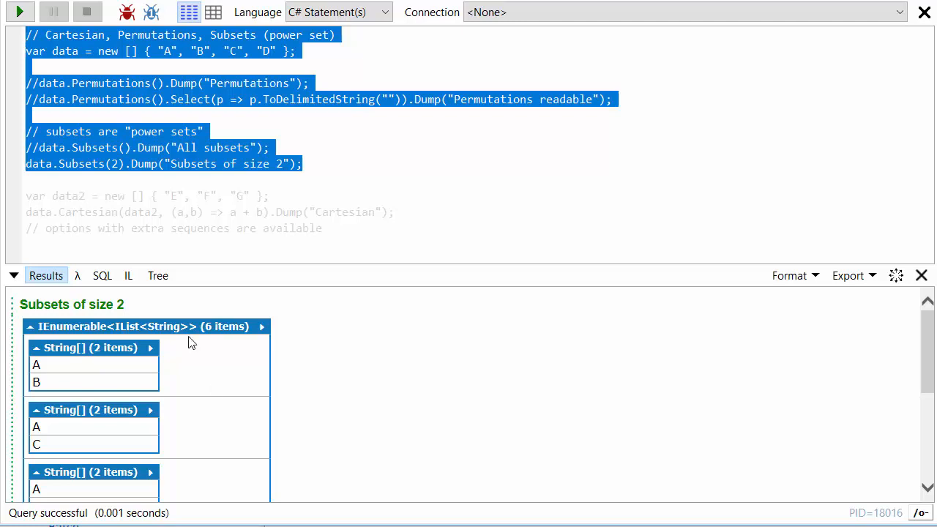
pyautogui.click(80, 212)
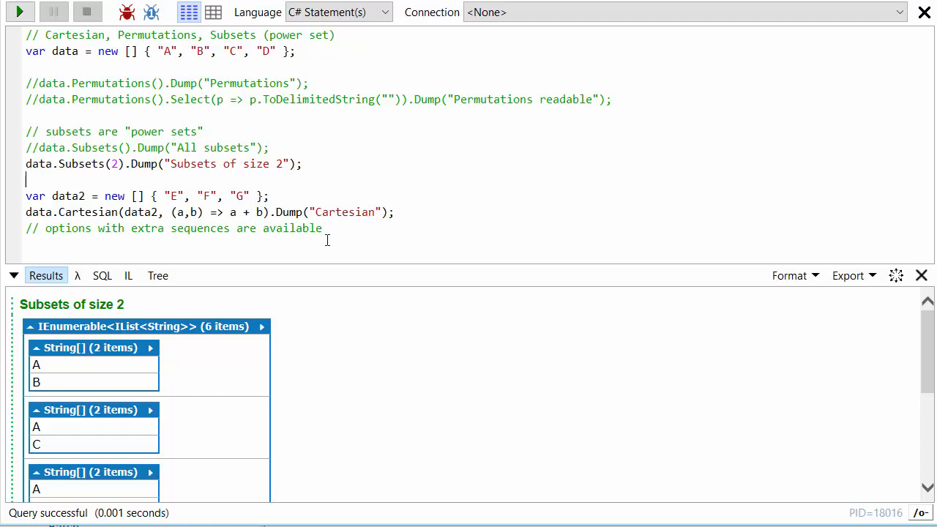
pyautogui.moveTo(66, 51)
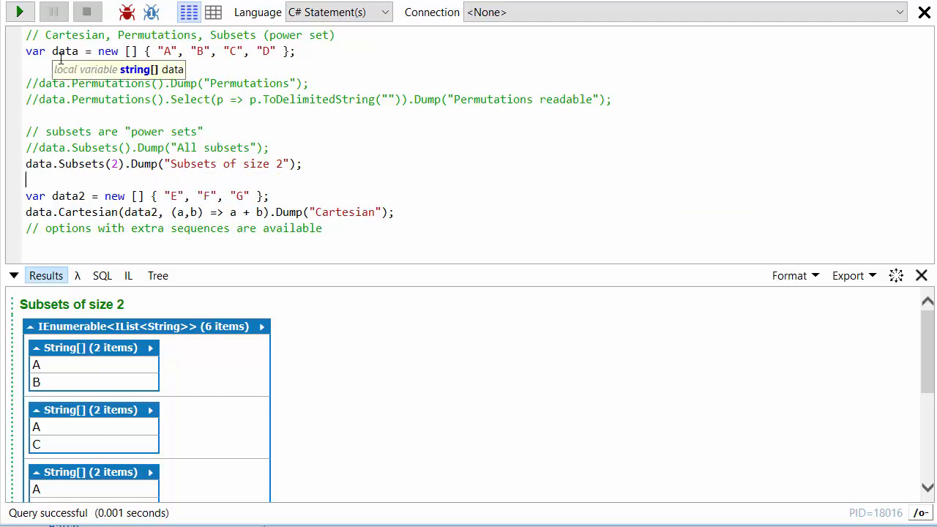
pyautogui.doubleClick(64, 51)
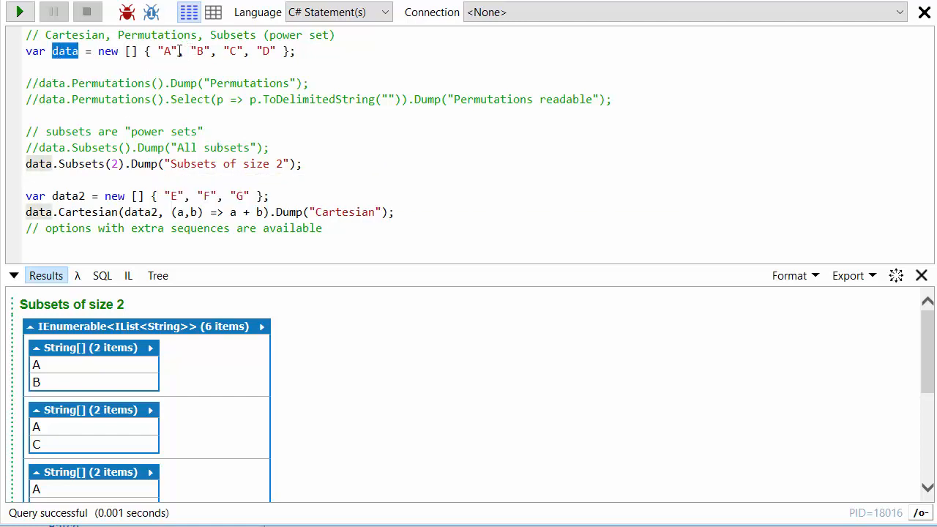
pyautogui.doubleClick(68, 196)
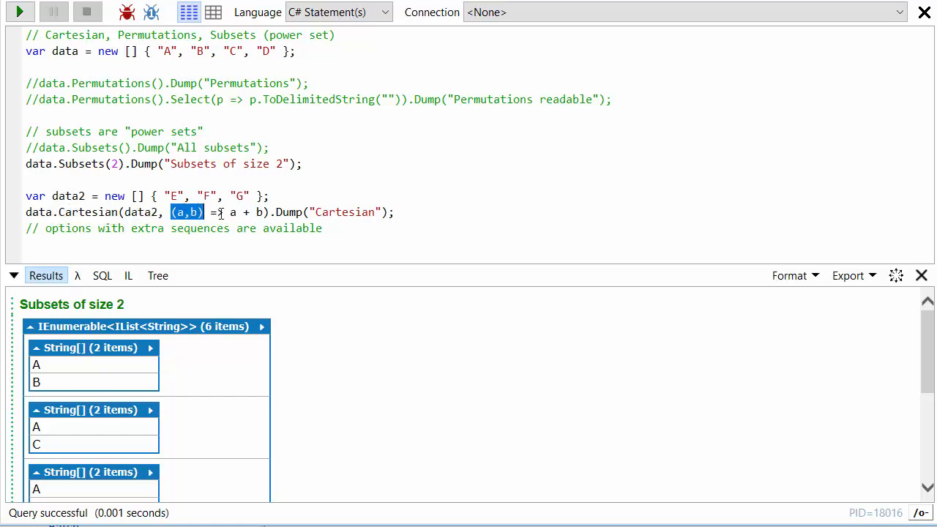
pyautogui.moveTo(256, 212)
pyautogui.write('//')
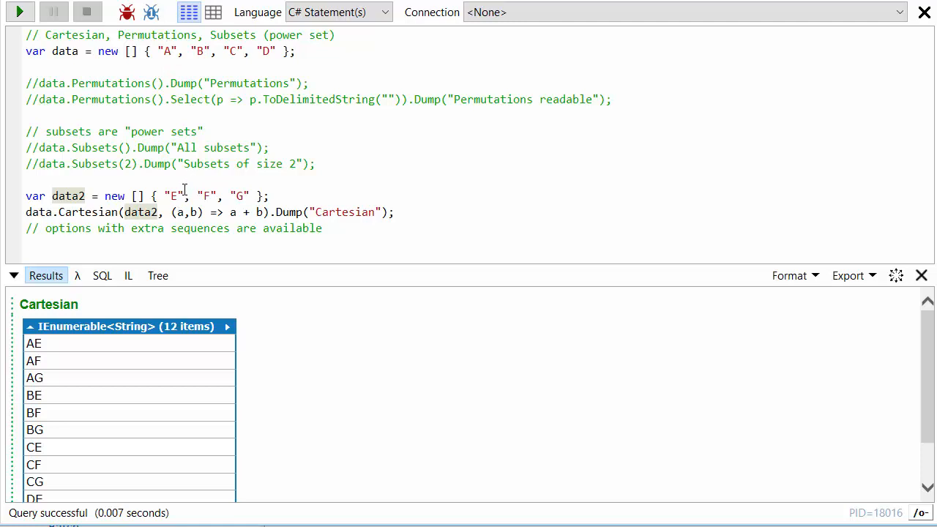
# - Scroll the Results pane through the 12 Cartesian combinations, AE through DG
pyautogui.scroll(-3)
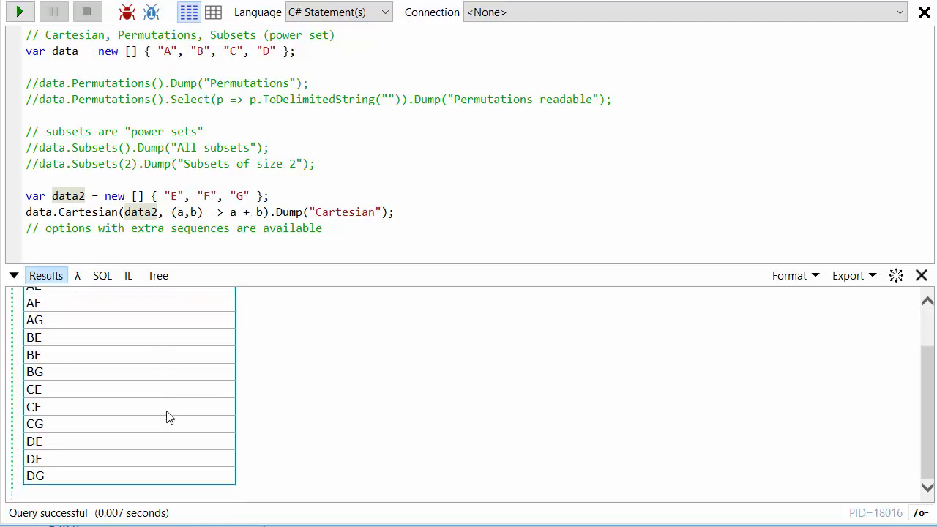